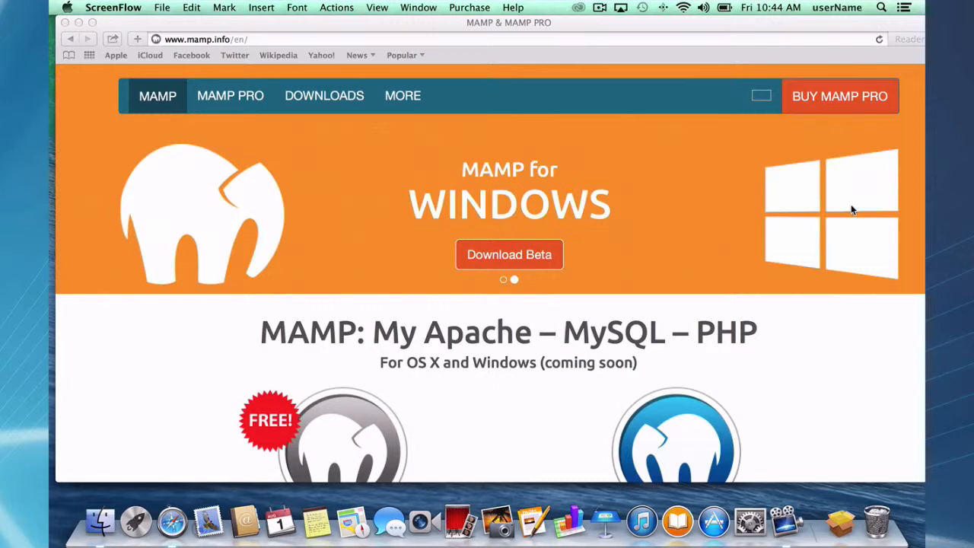
pyautogui.moveTo(732, 259)
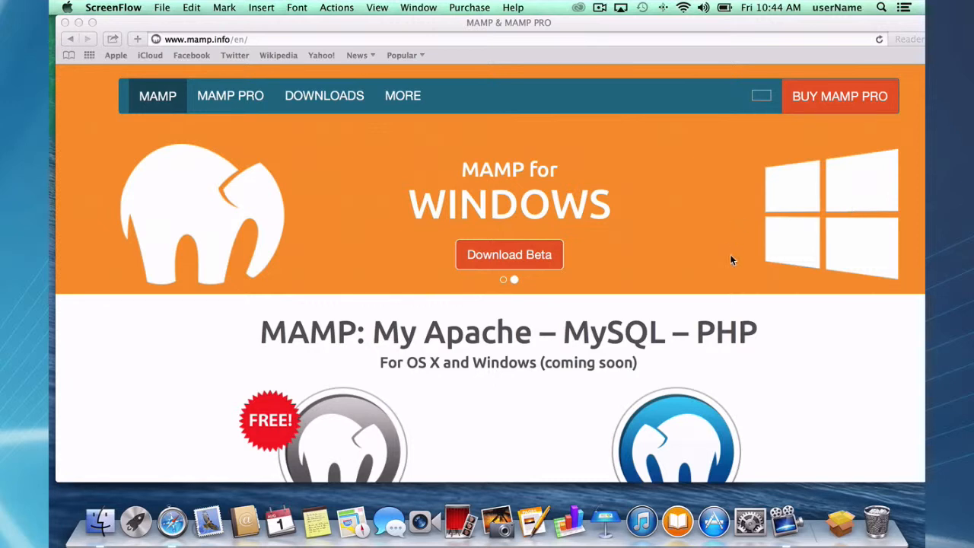
pyautogui.moveTo(612, 182)
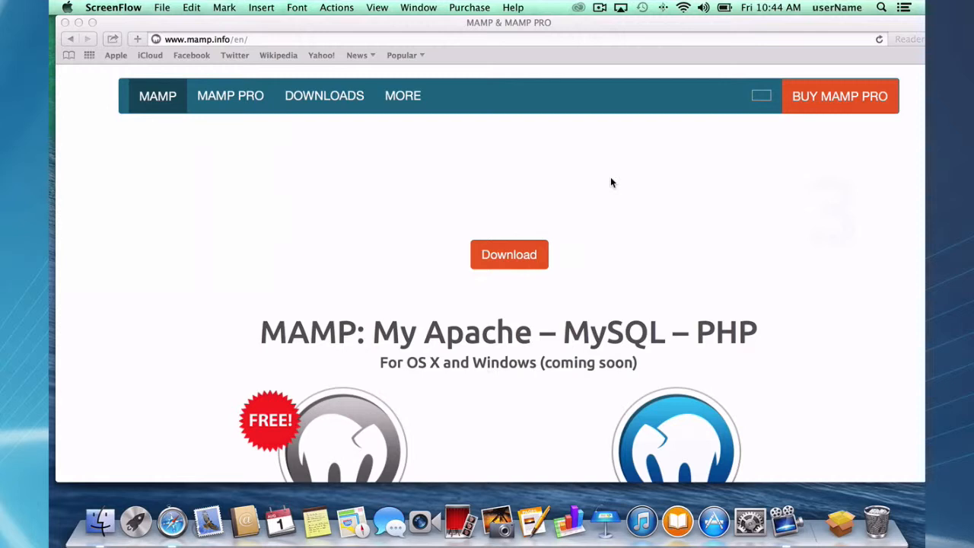
pyautogui.moveTo(522, 269)
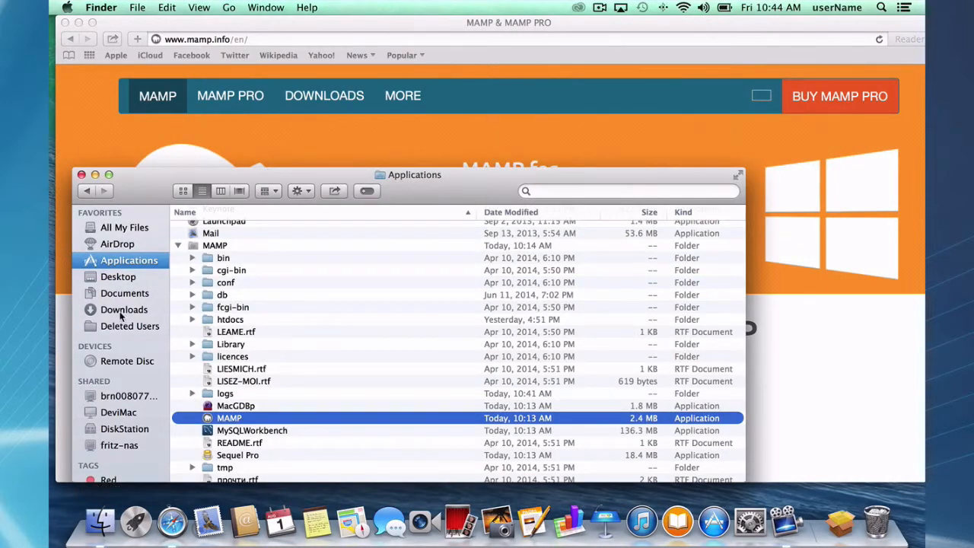
# - Open Downloads and select the MAMP_MAMP_PRO_3.0.5.pkg installer package
pyautogui.click(124, 310)
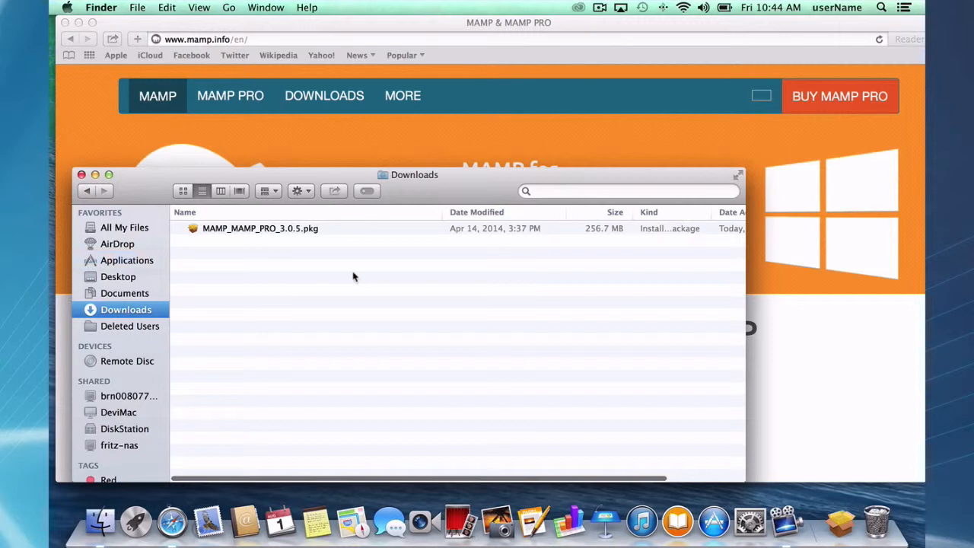
pyautogui.moveTo(335, 295)
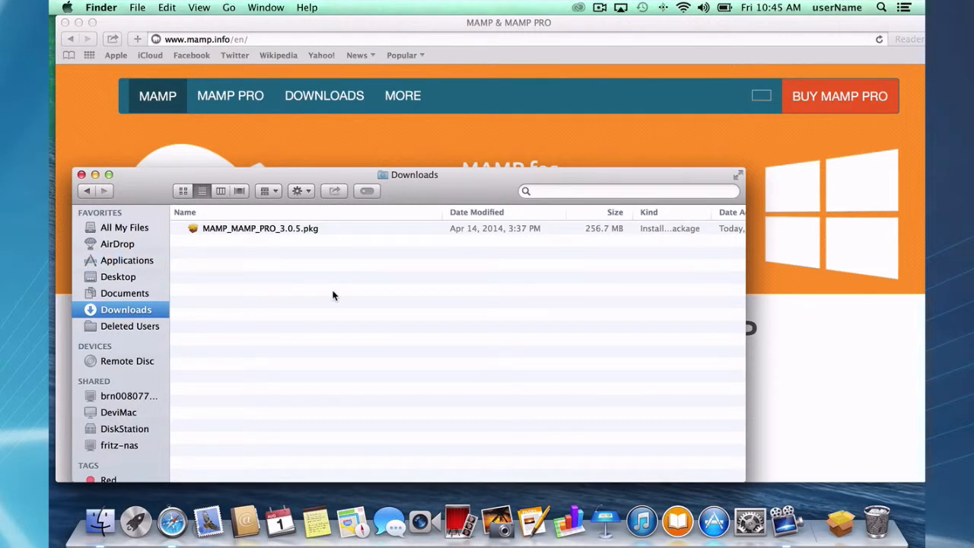
pyautogui.moveTo(228, 245)
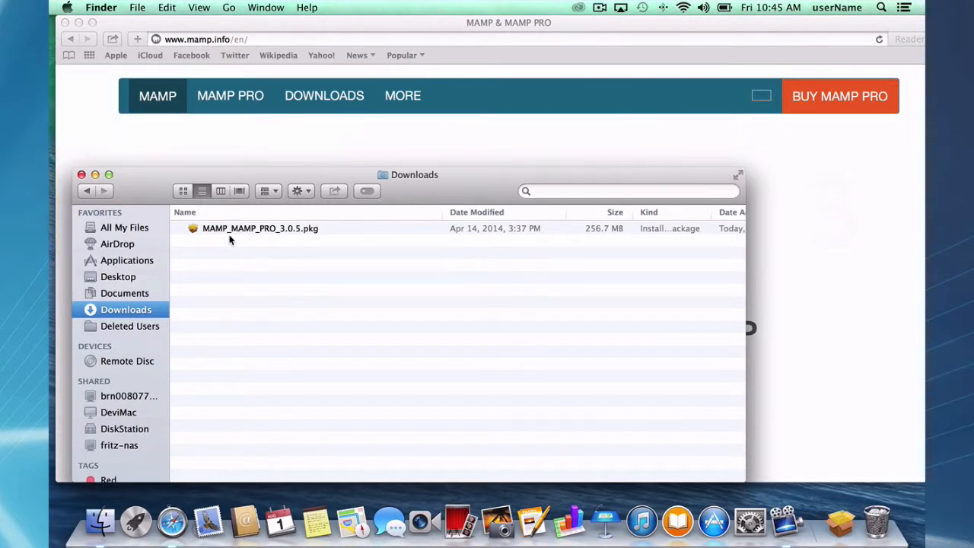
pyautogui.moveTo(306, 245)
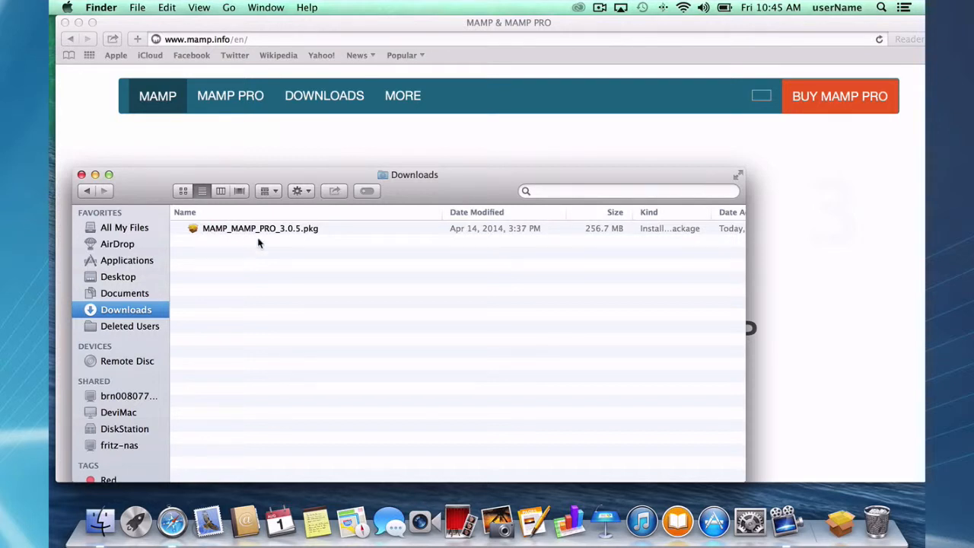
pyautogui.moveTo(256, 233)
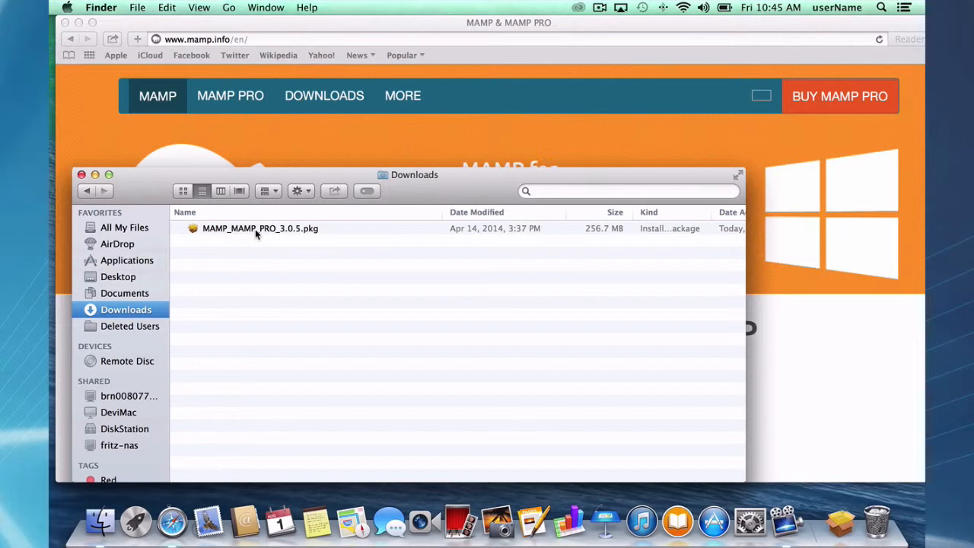
pyautogui.click(260, 228)
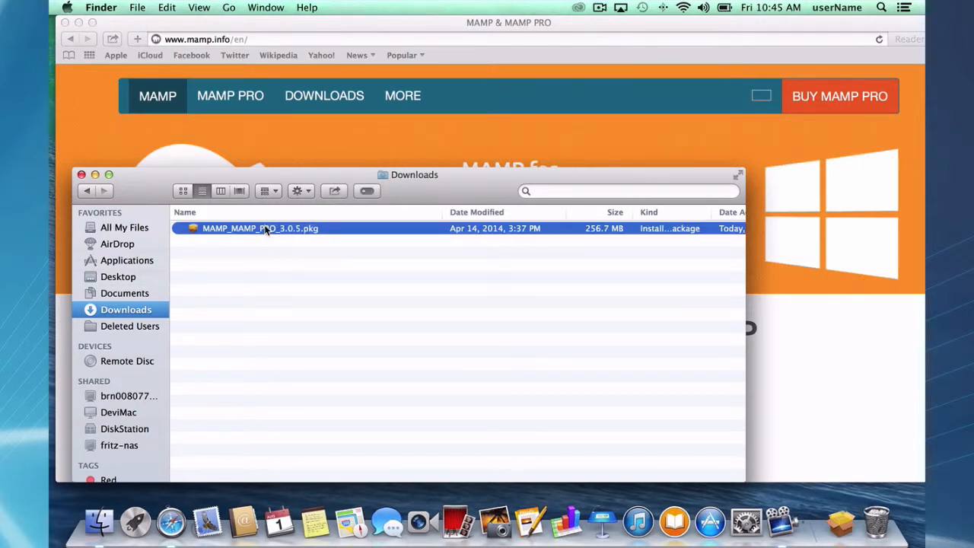
# - Launch the MAMP & MAMP PRO 3.0.5 installer and advance past the Introduction to Read Me
pyautogui.doubleClick(259, 228)
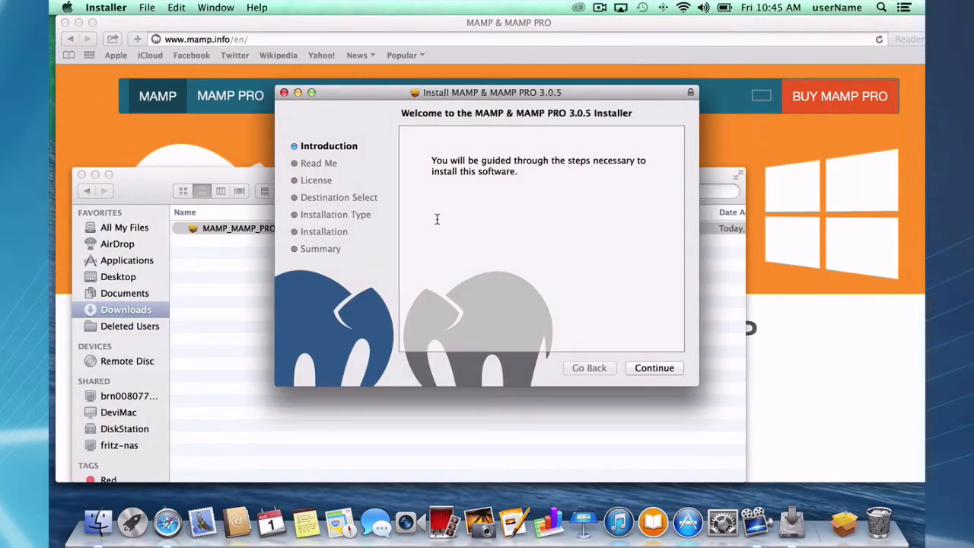
pyautogui.moveTo(541, 260)
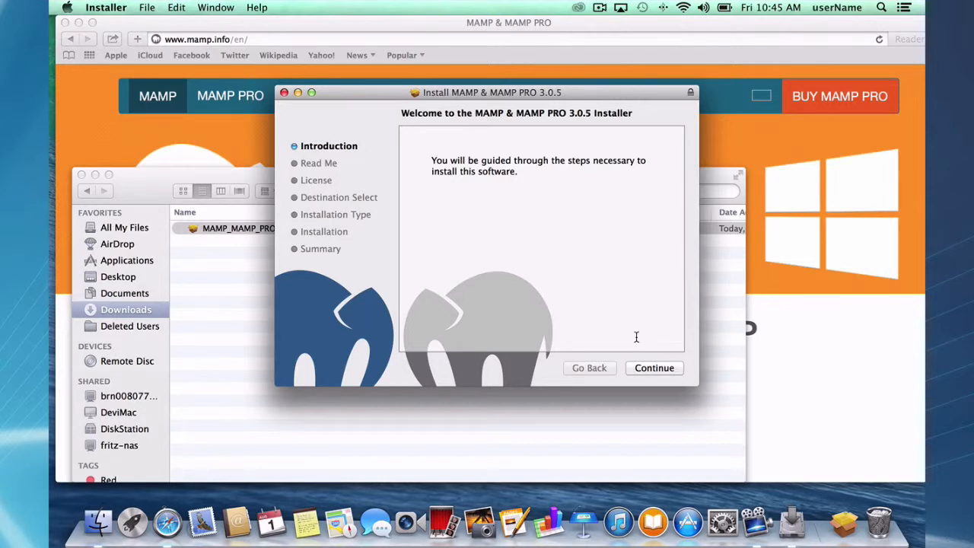
pyautogui.moveTo(661, 336)
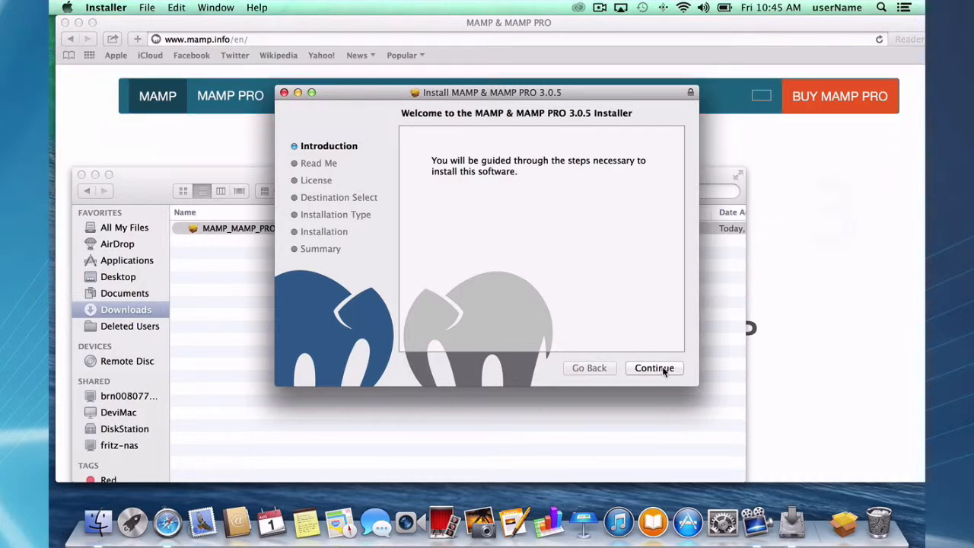
pyautogui.click(655, 369)
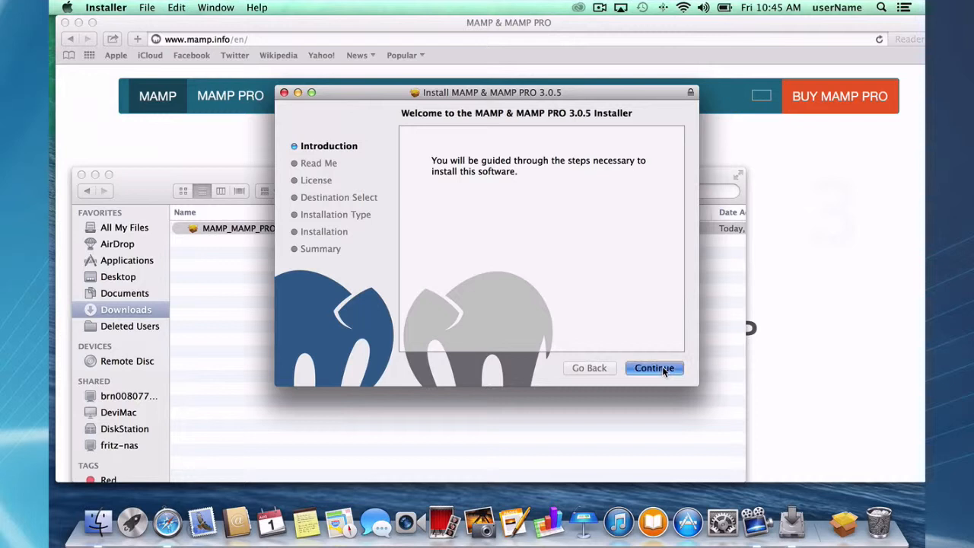
pyautogui.click(653, 368)
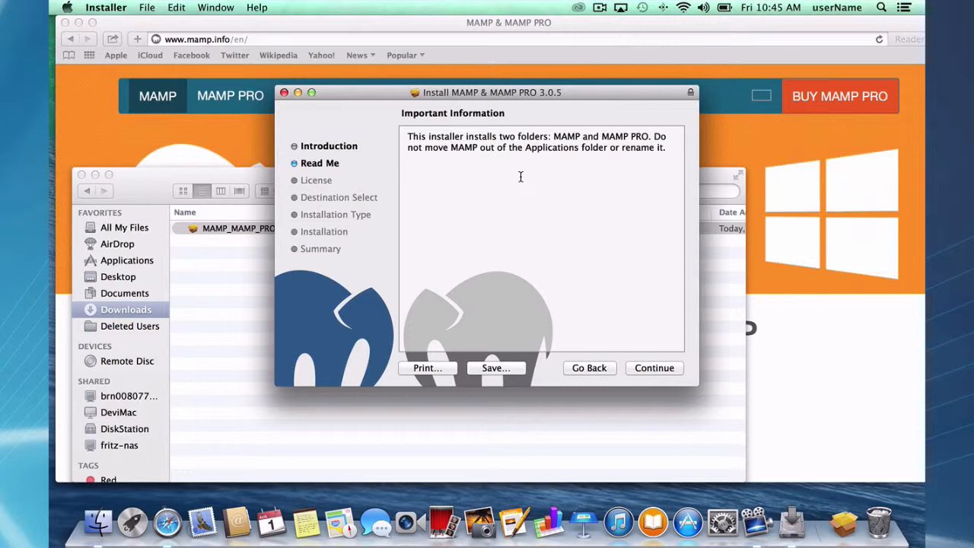
pyautogui.moveTo(595, 194)
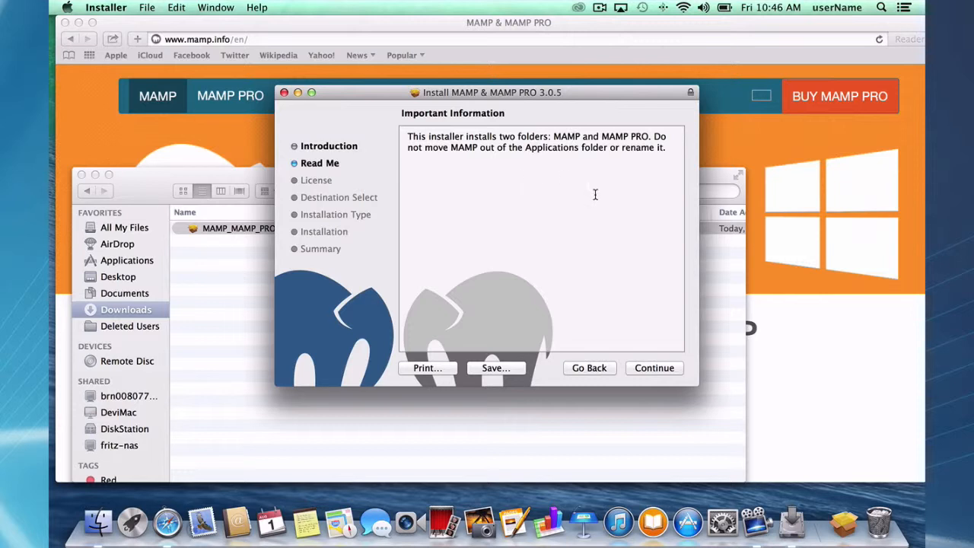
pyautogui.moveTo(661, 379)
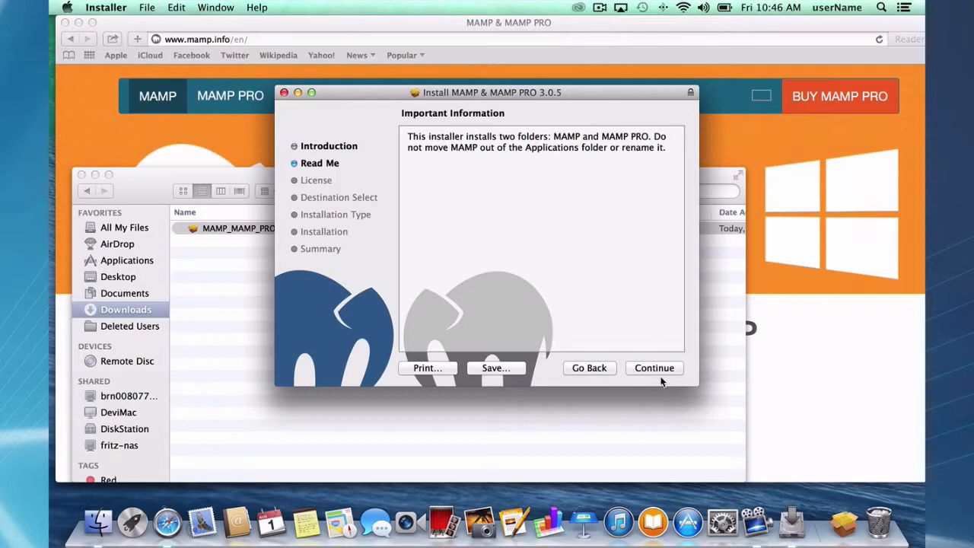
# - Read through and accept the software license to reach the Macintosh HD standard install
pyautogui.click(654, 368)
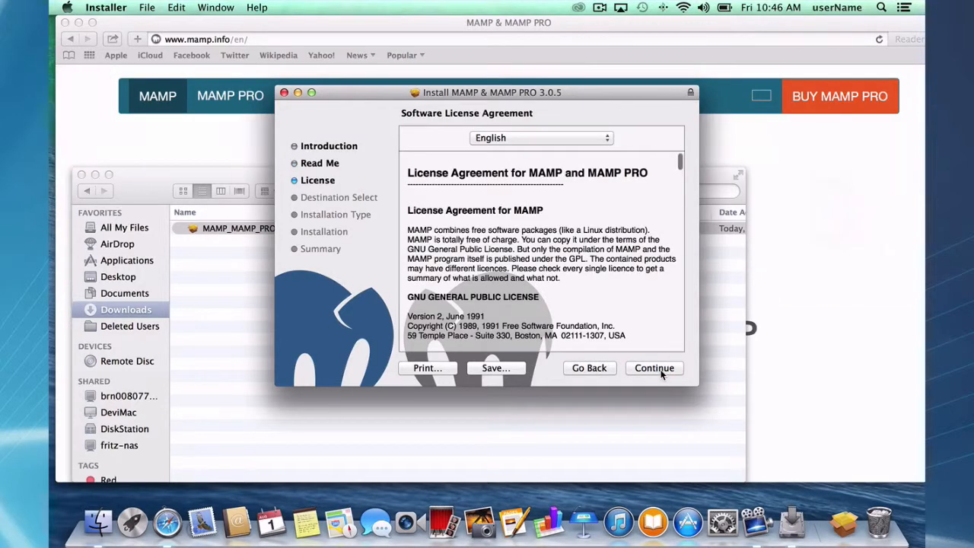
pyautogui.scroll(-3)
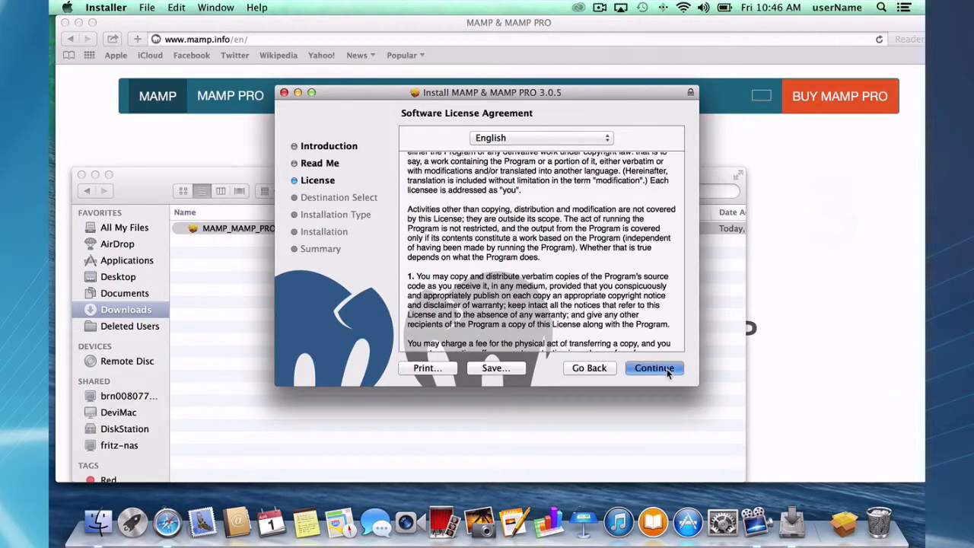
pyautogui.click(654, 368)
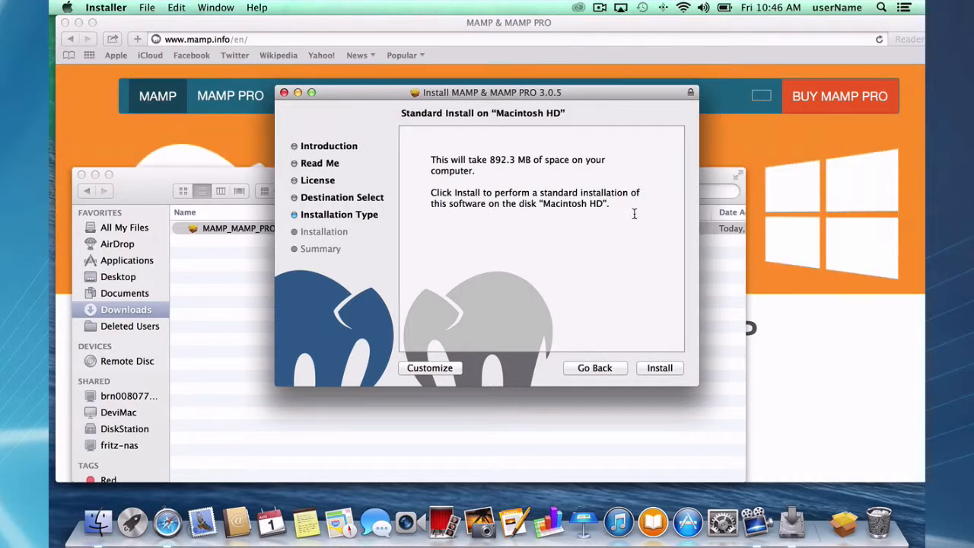
pyautogui.moveTo(490, 367)
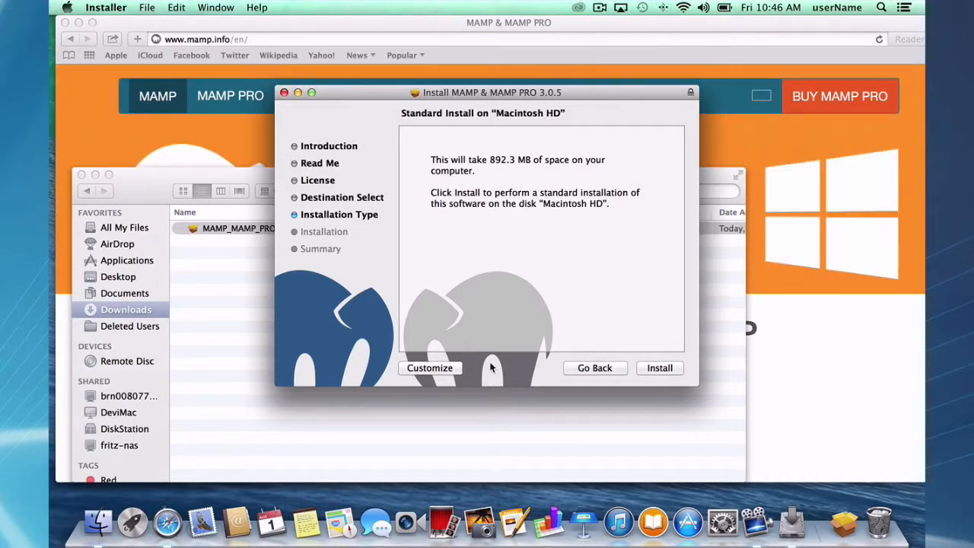
pyautogui.moveTo(400, 372)
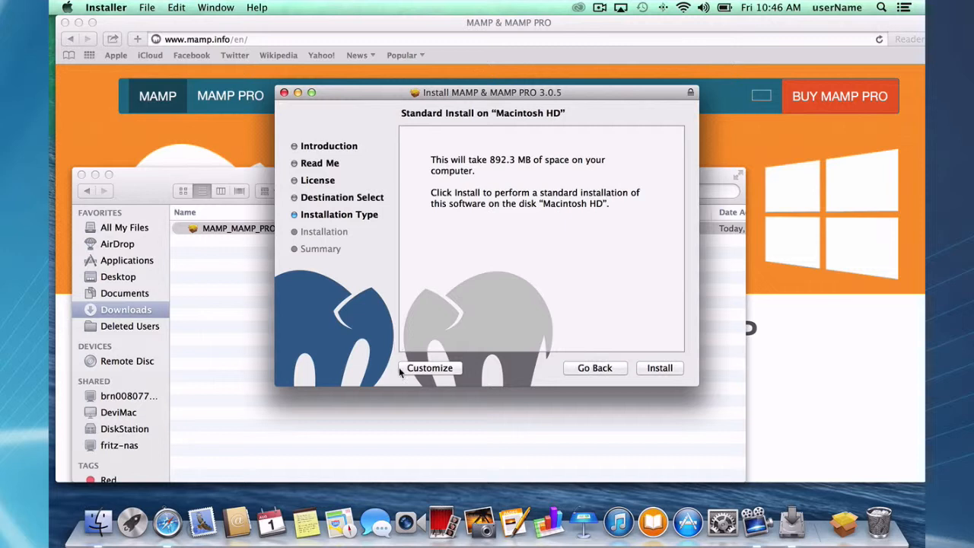
# - Customize the install, toggling MAMP PRO off and back on, then start installing
pyautogui.click(429, 368)
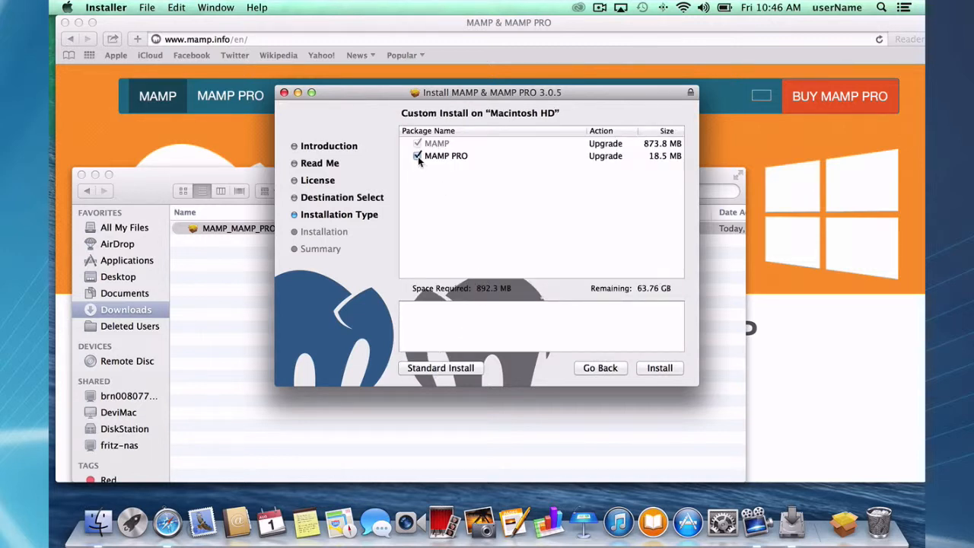
pyautogui.click(417, 156)
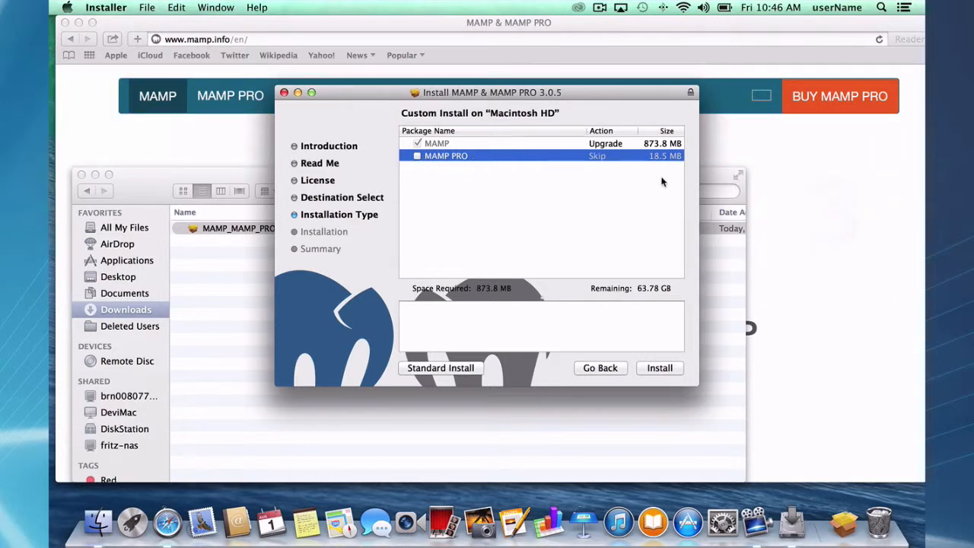
pyautogui.moveTo(416, 173)
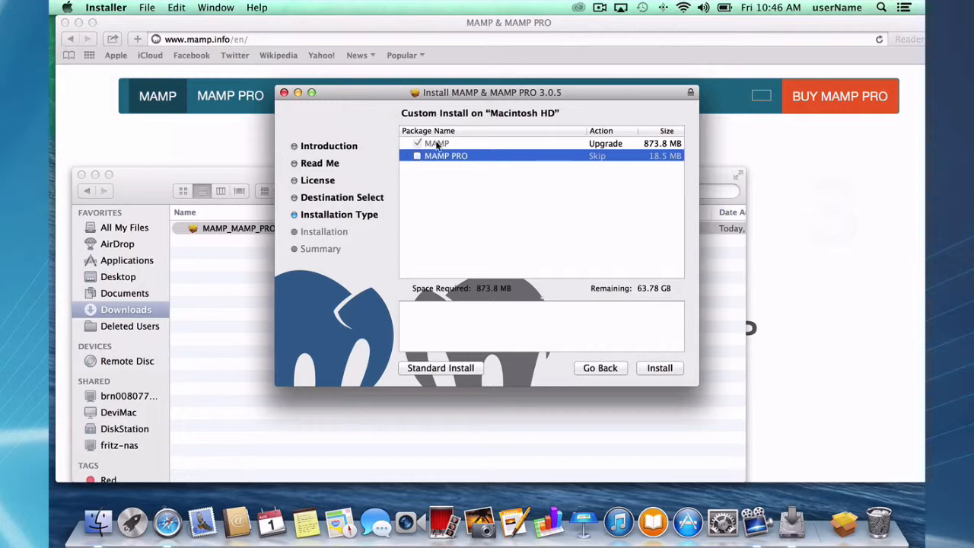
pyautogui.click(417, 155)
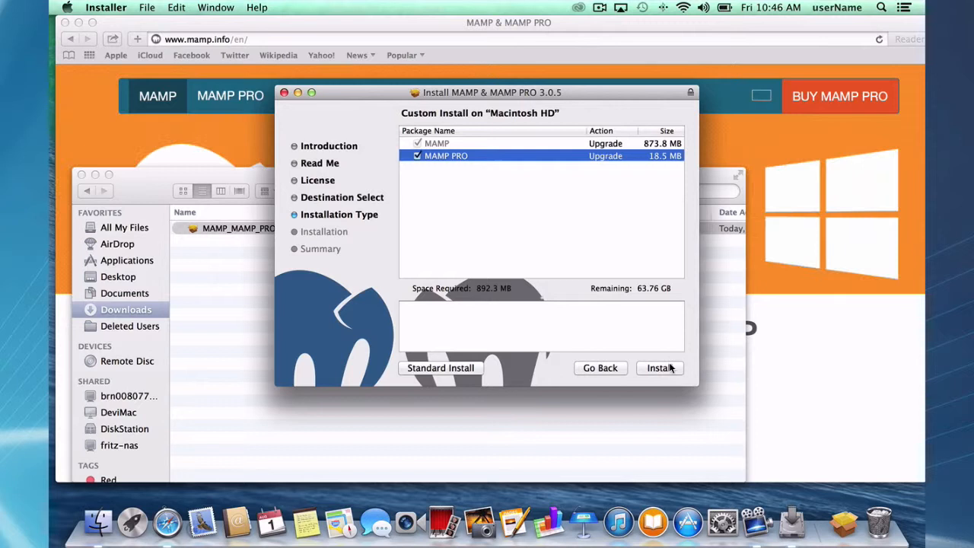
pyautogui.click(659, 367)
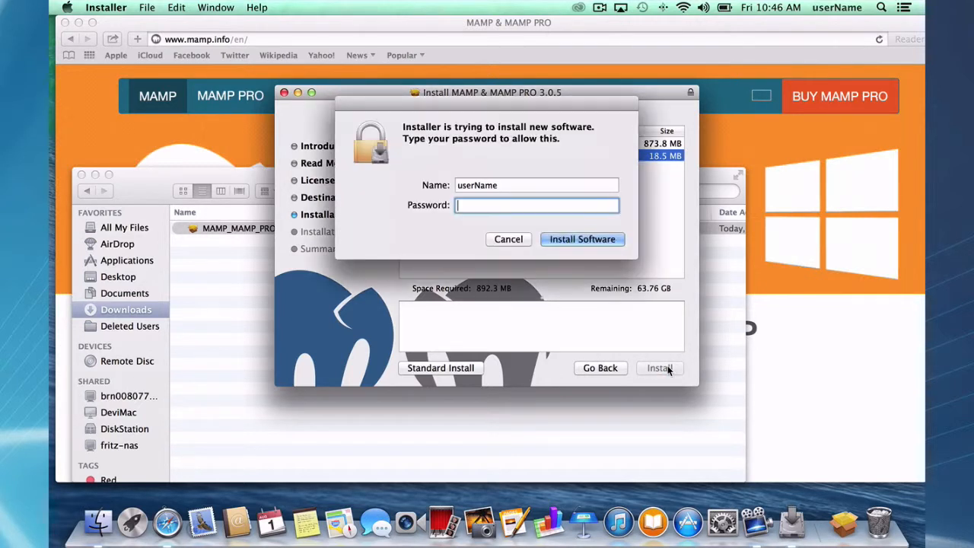
# - Authorize with the password, let MAMP and MAMP PRO install, then close the installer
pyautogui.write('••')
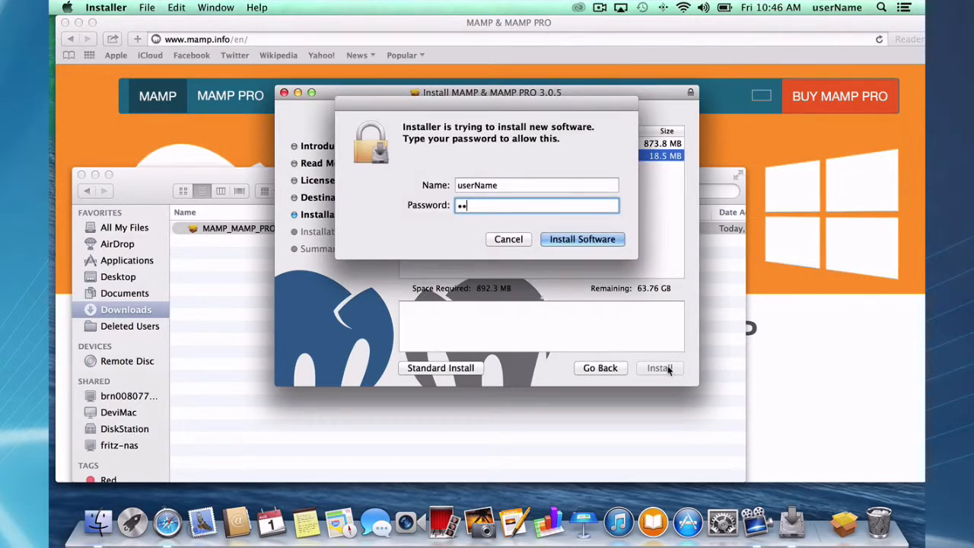
pyautogui.write('•••')
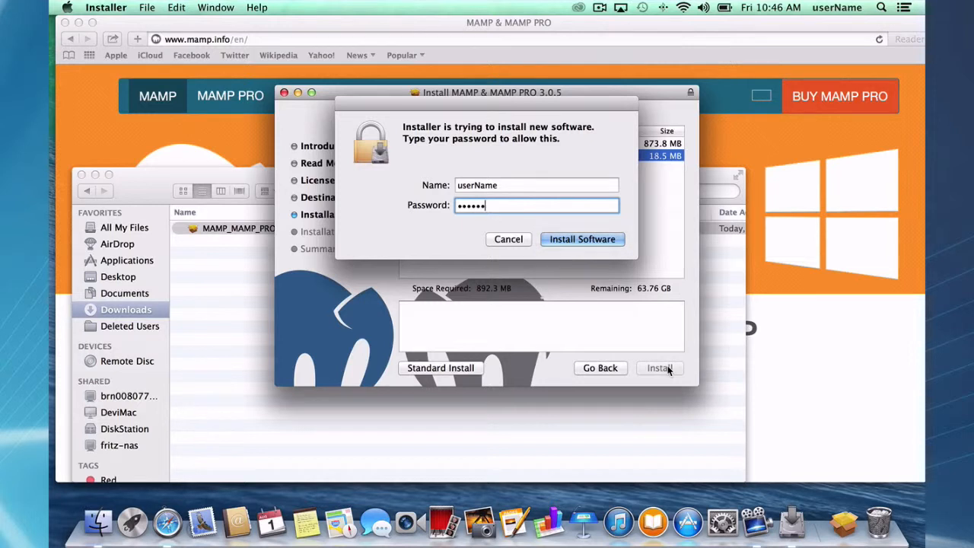
pyautogui.click(582, 239)
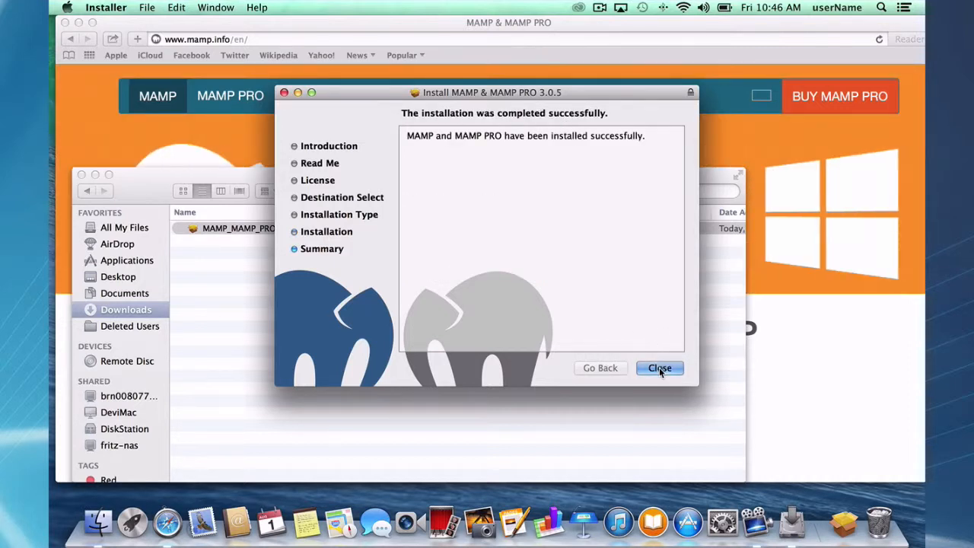
pyautogui.click(659, 368)
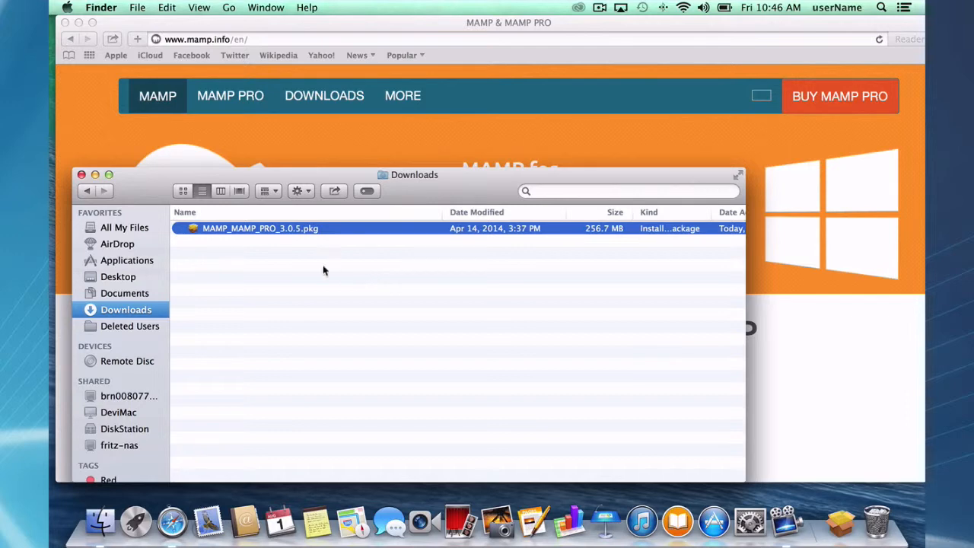
# - Open Applications and locate the new MAMP and MAMP PRO folders
pyautogui.click(127, 260)
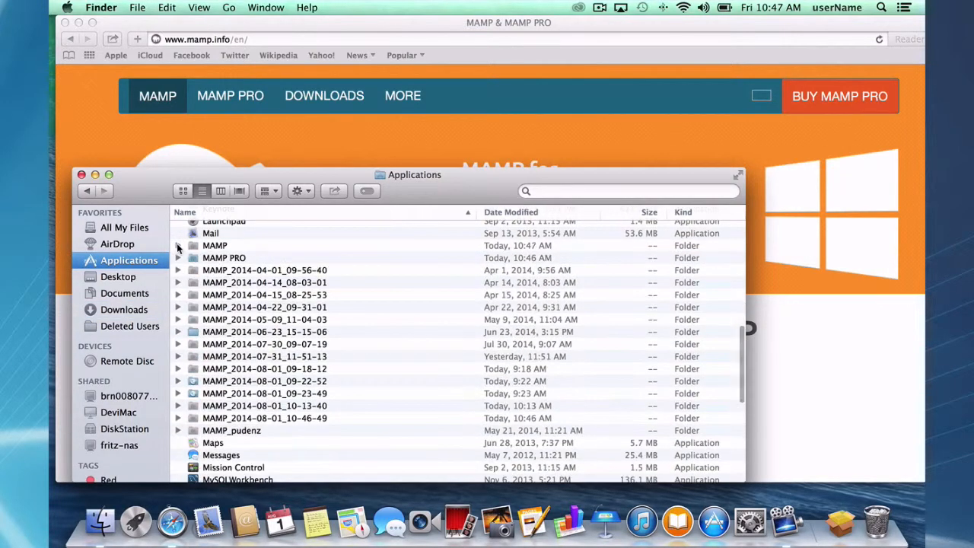
pyautogui.scroll(3)
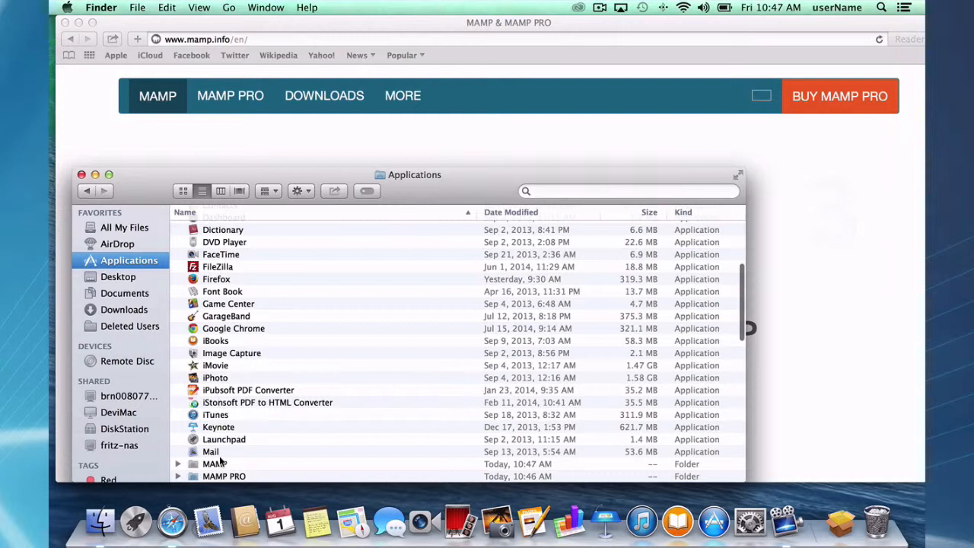
pyautogui.moveTo(221, 477)
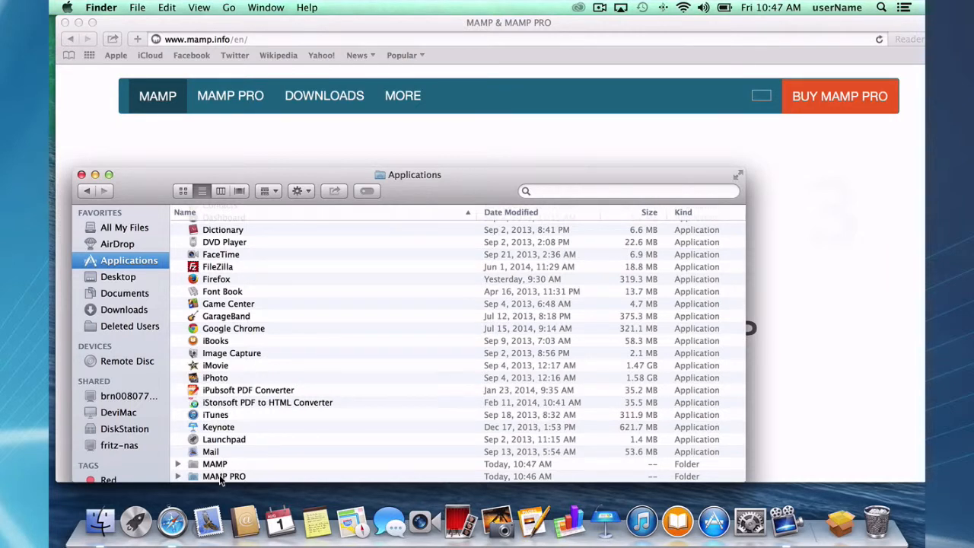
pyautogui.moveTo(379, 255)
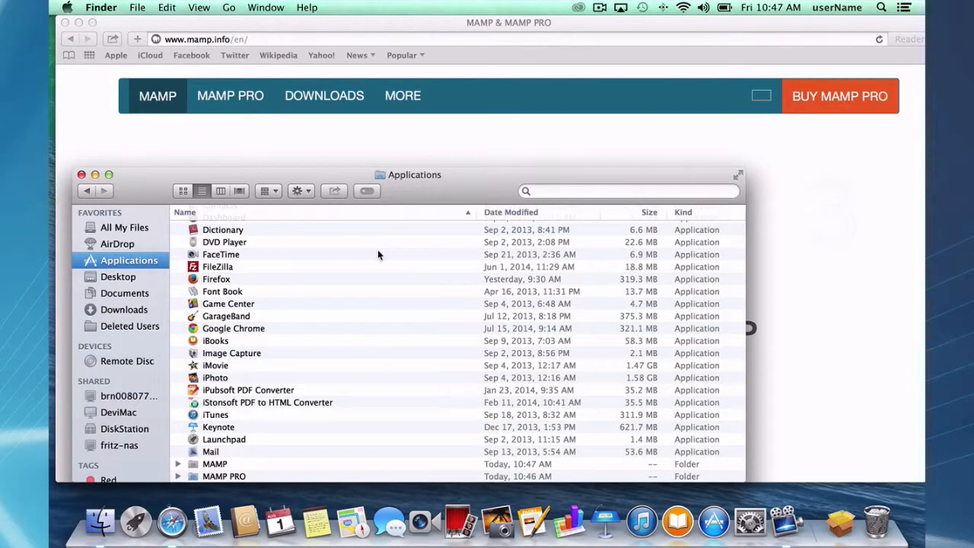